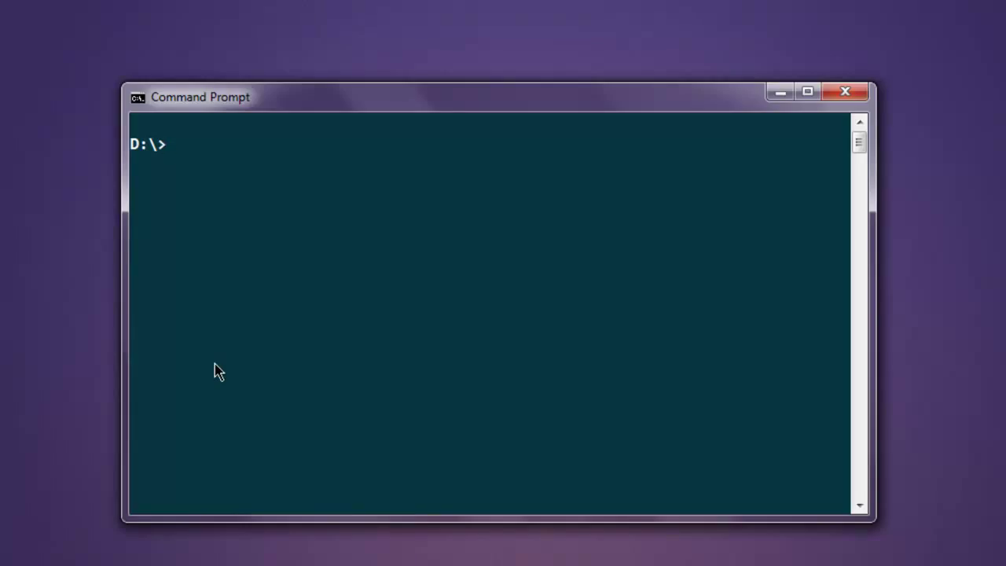
Launch Python and run 'from nltk.corpus import wordnet' to load the WordNet reader
{"action": "type", "text": "python"}
{"action": "type", "text": "import nltk"}
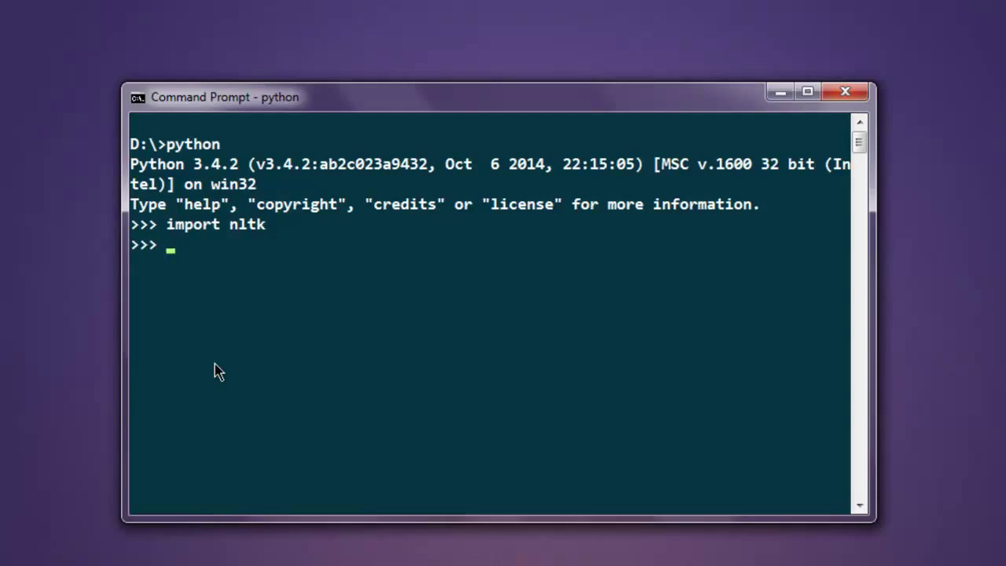
{"action": "type", "text": "from"}
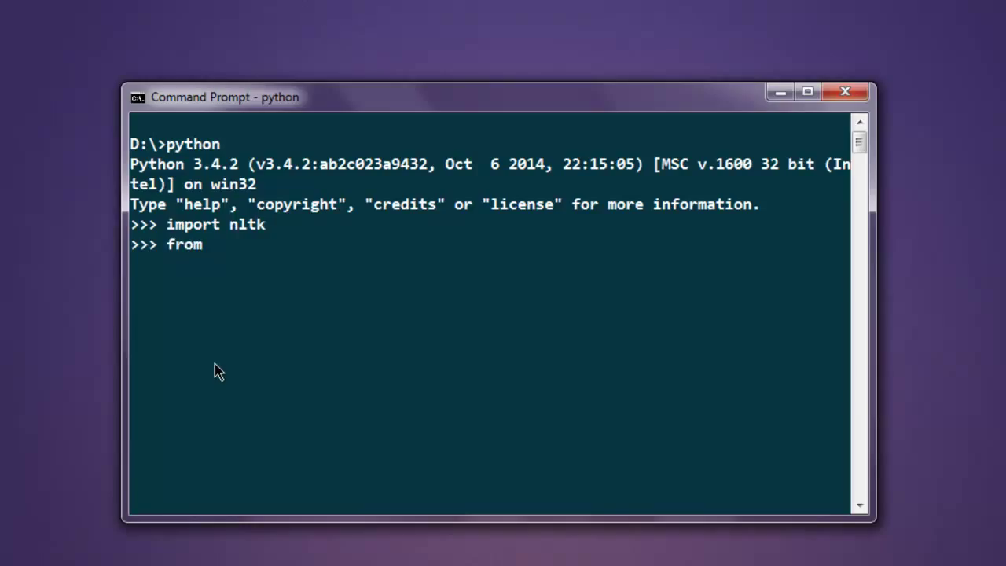
{"action": "type", "text": "nltk."}
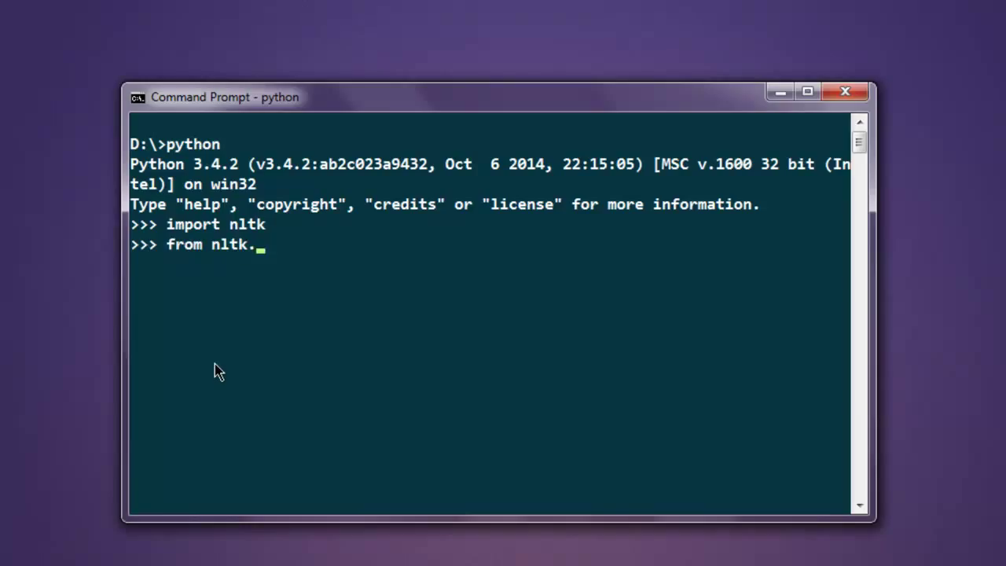
{"action": "type", "text": "corpus"}
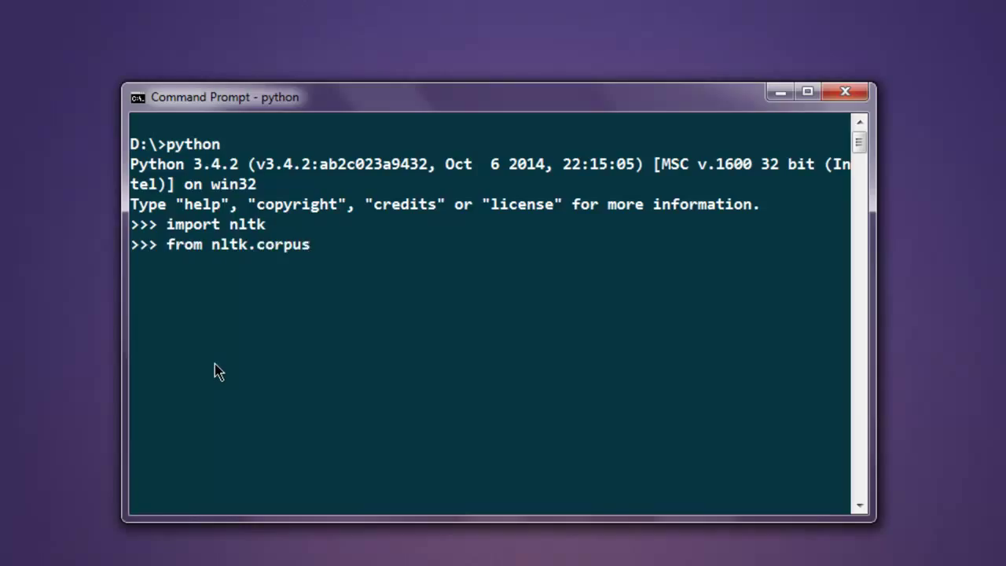
{"action": "type", "text": "import"}
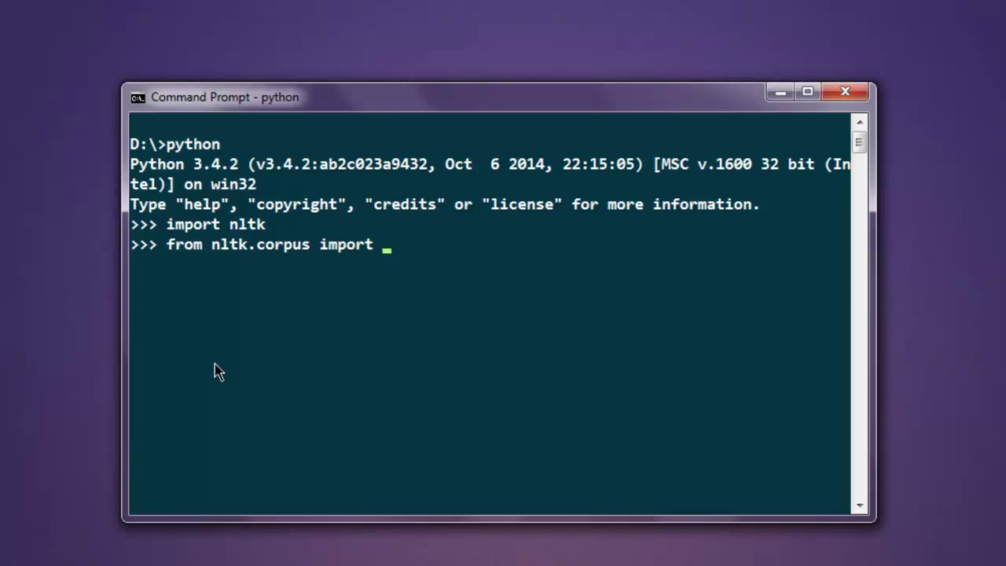
{"action": "type", "text": "wordnet"}
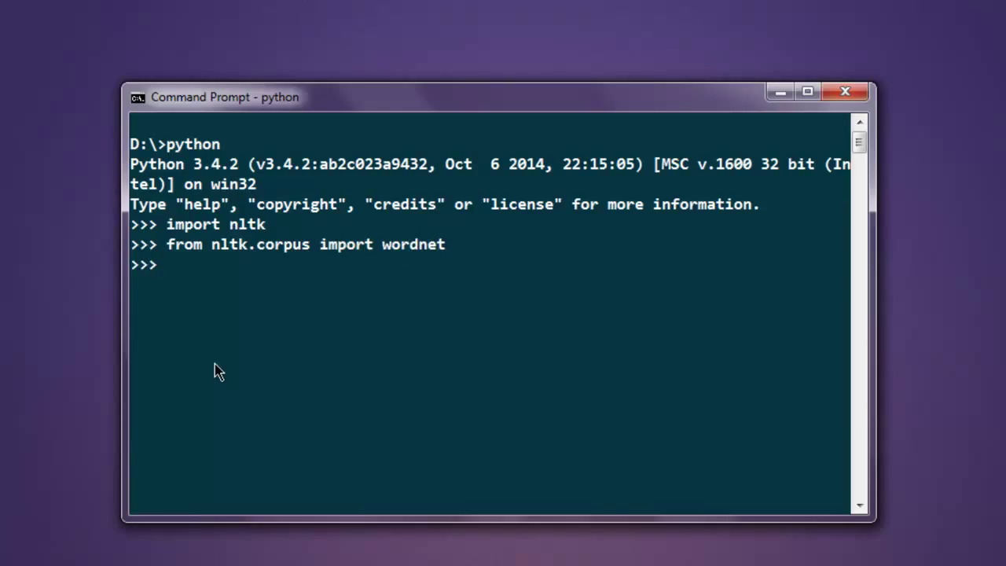
Assign syn = wordnet.synsets('cookbooks')[0] and begin the lemmas assignment
{"action": "type", "text": "syn ="}
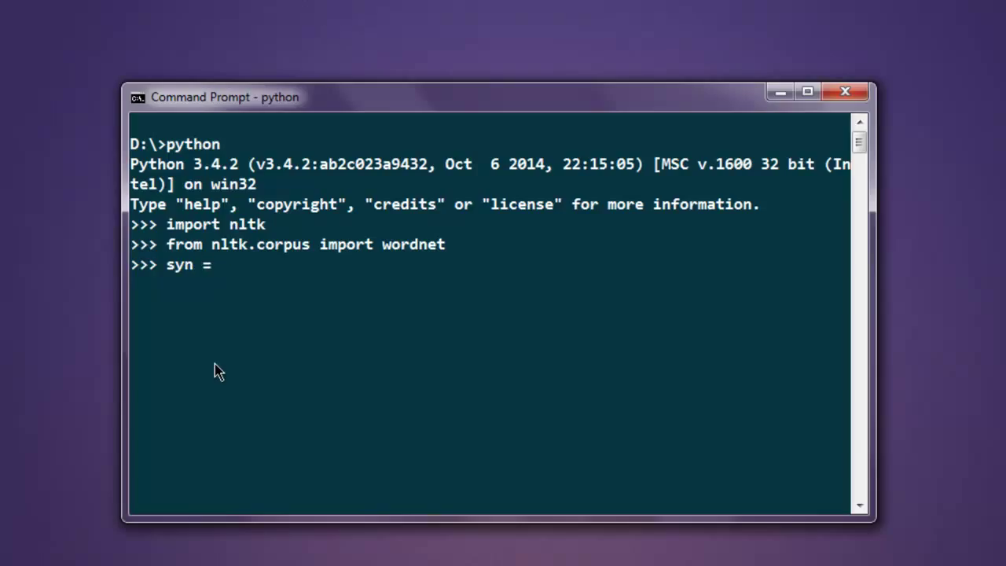
{"action": "type", "text": "wordne"}
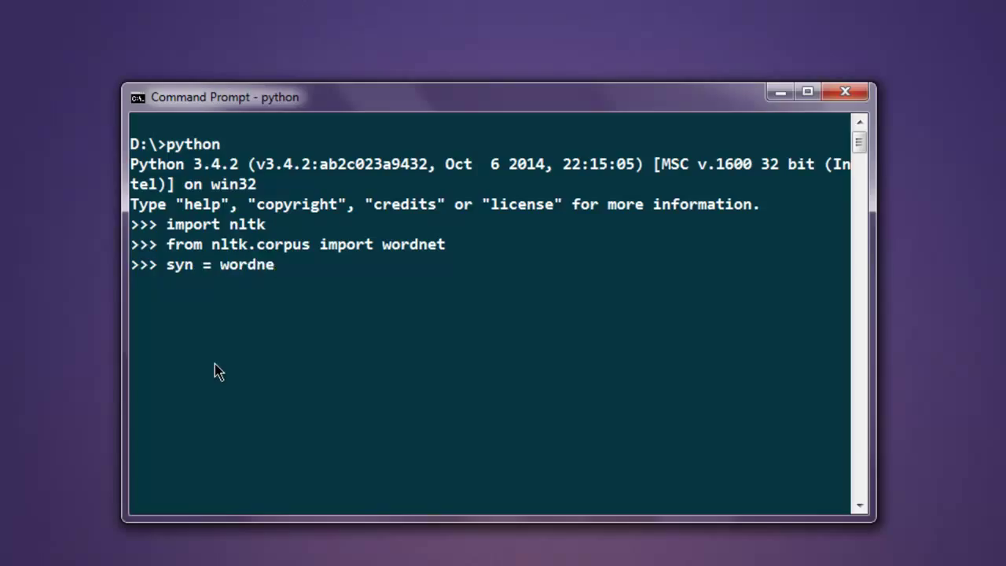
{"action": "type", "text": "t.syn"}
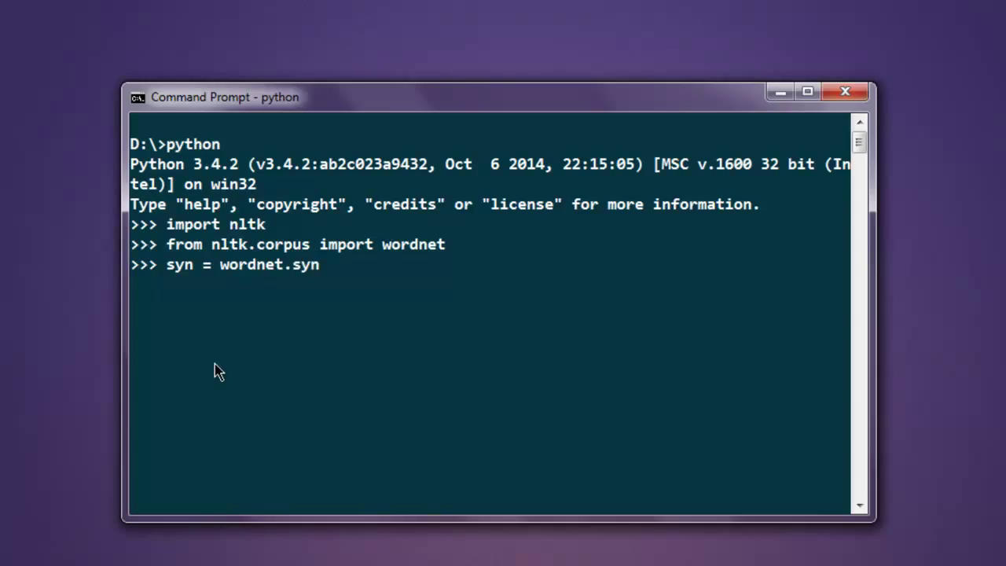
{"action": "type", "text": "sets"}
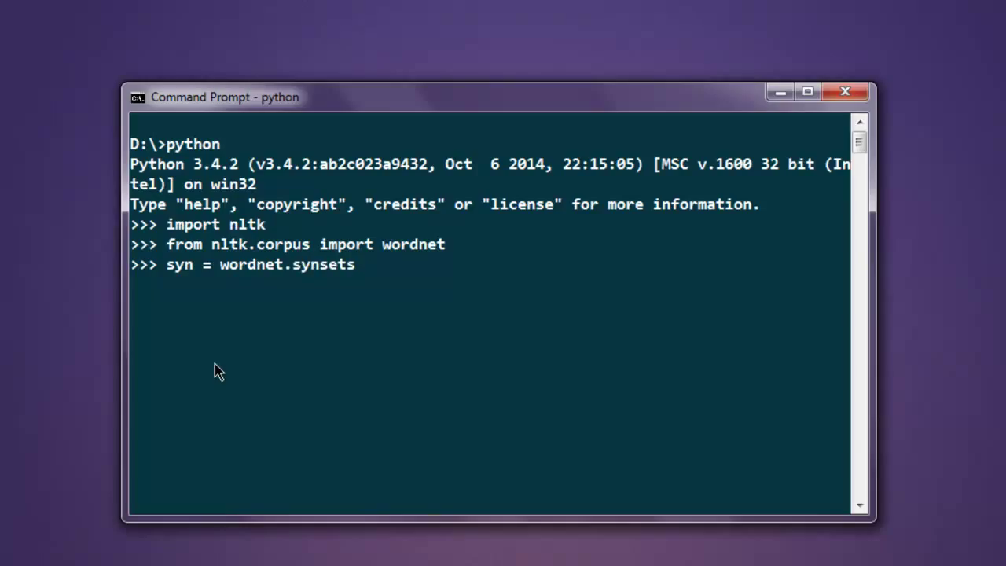
{"action": "type", "text": "('cookb"}
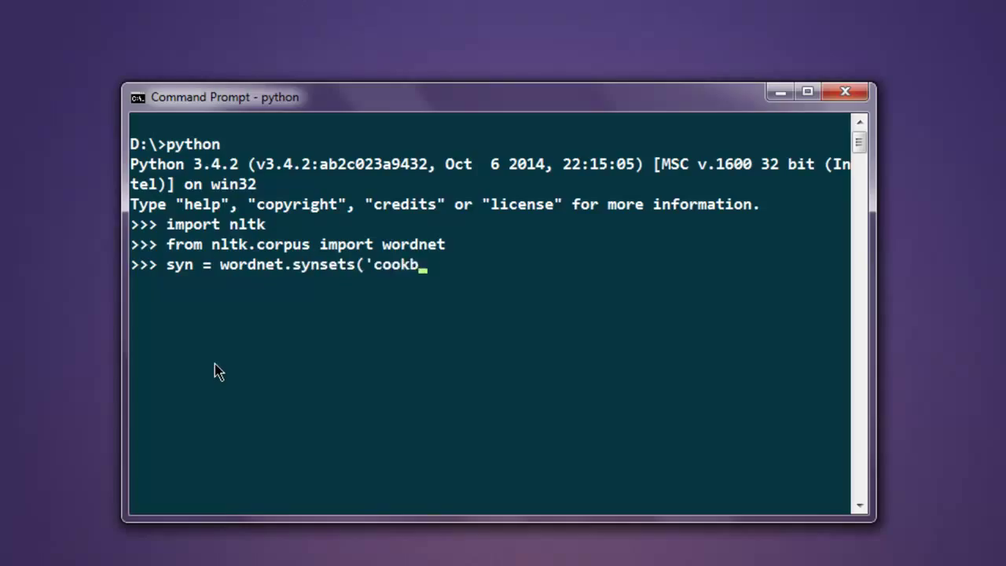
{"action": "type", "text": "ooks'"}
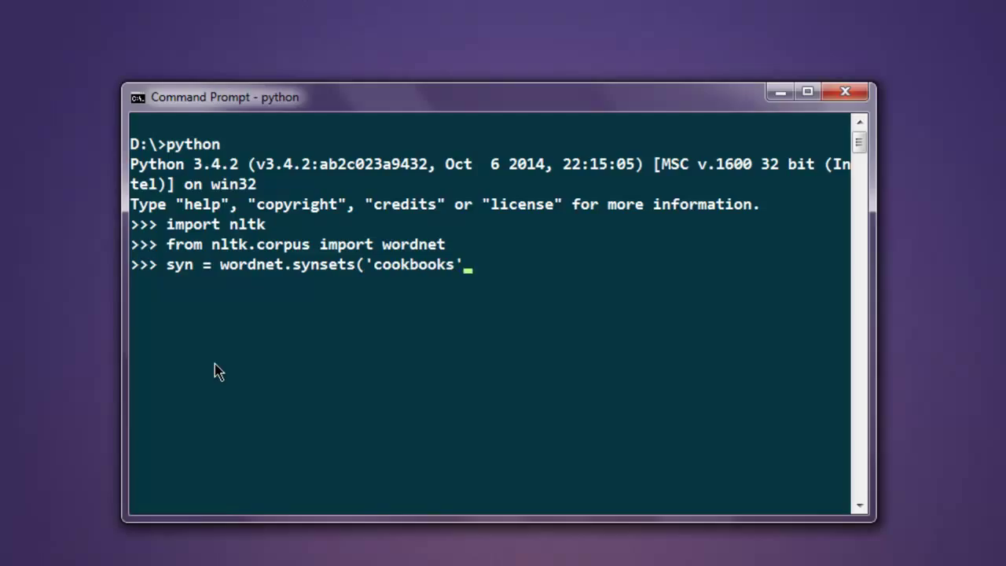
{"action": "type", "text": ")["}
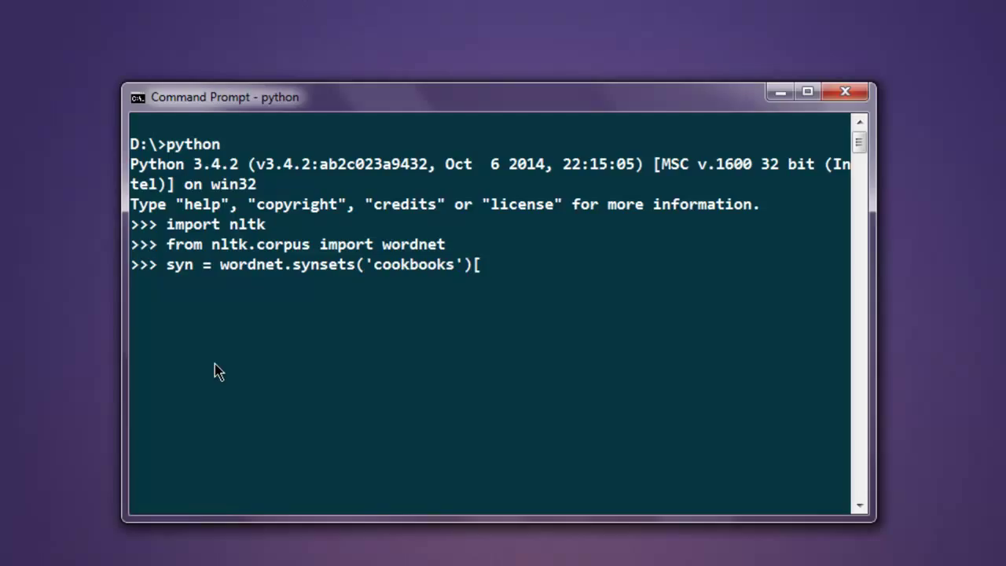
{"action": "type", "text": "0]"}
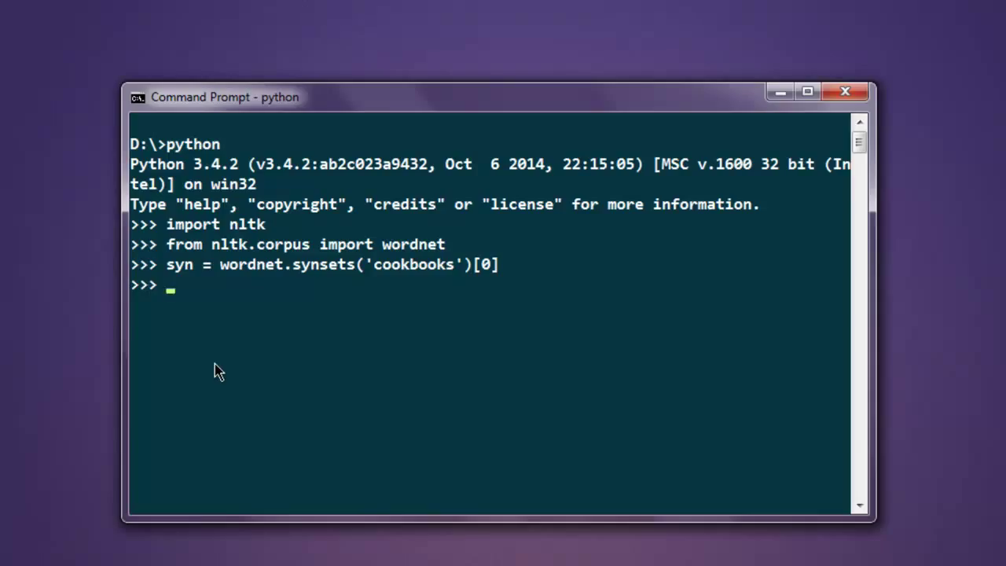
{"action": "type", "text": "lemmas = s"}
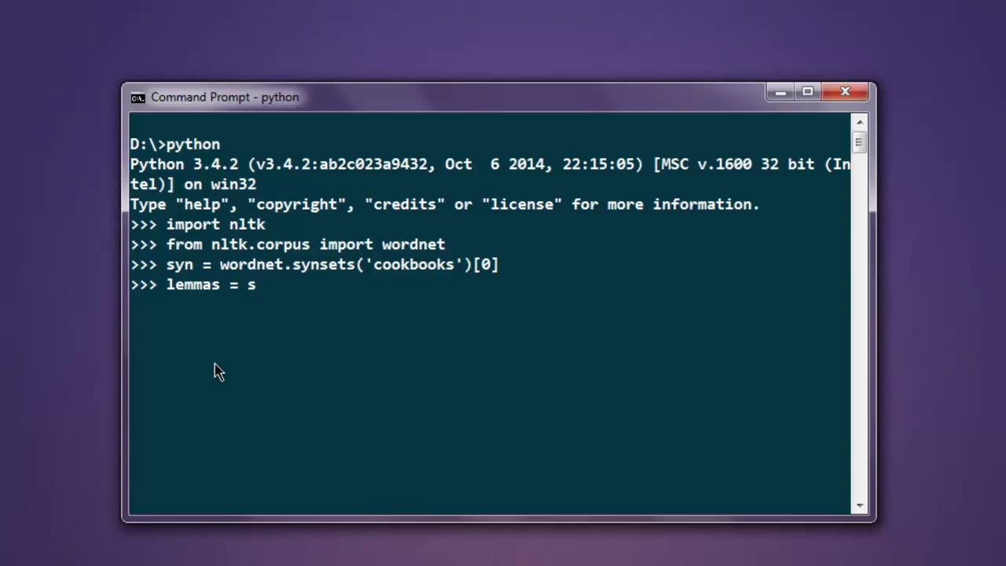
Assign lemmas = syn.lemmas() and evaluate len(lemmas), returning 2
{"action": "type", "text": "yn.le"}
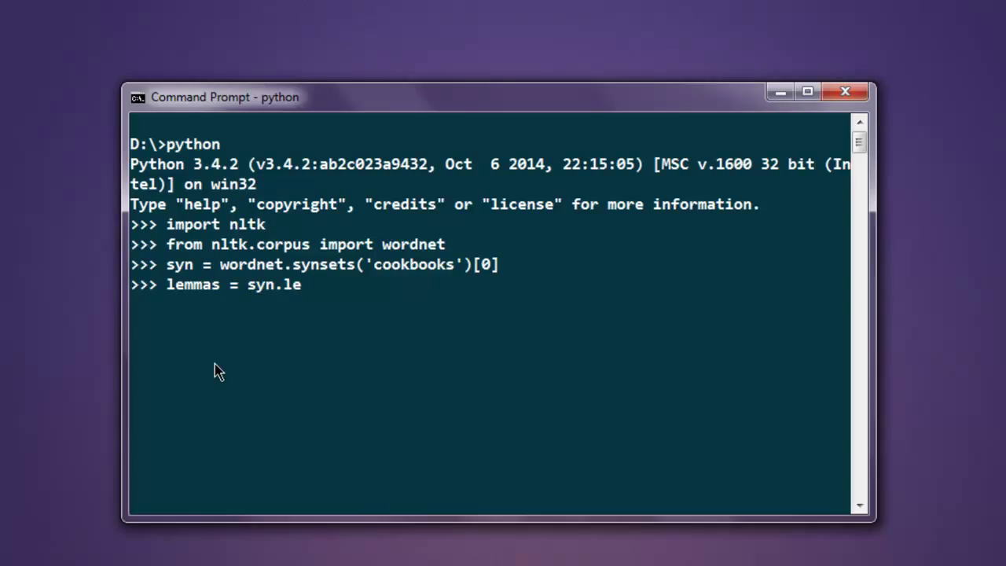
{"action": "type", "text": "mmas("}
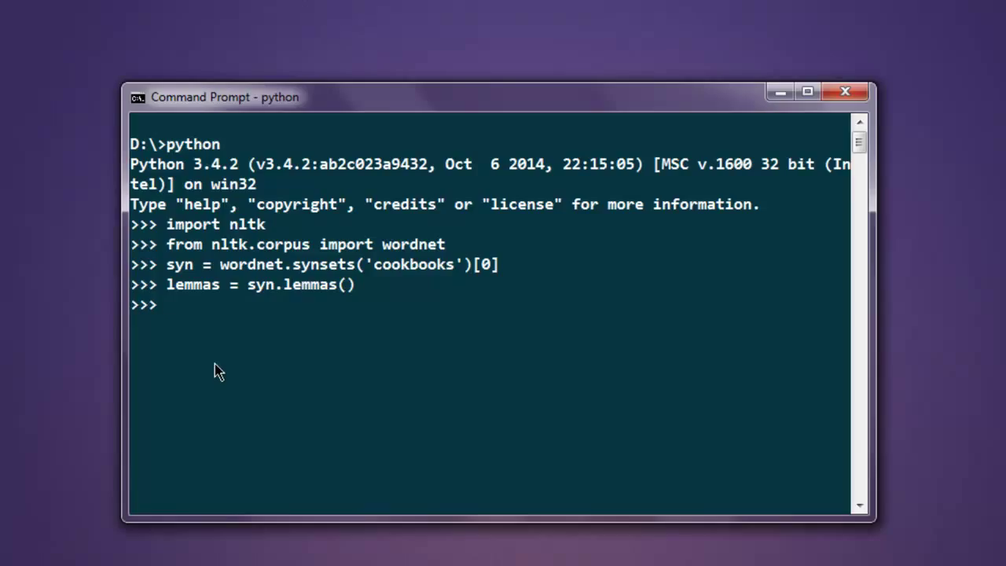
{"action": "type", "text": "len("}
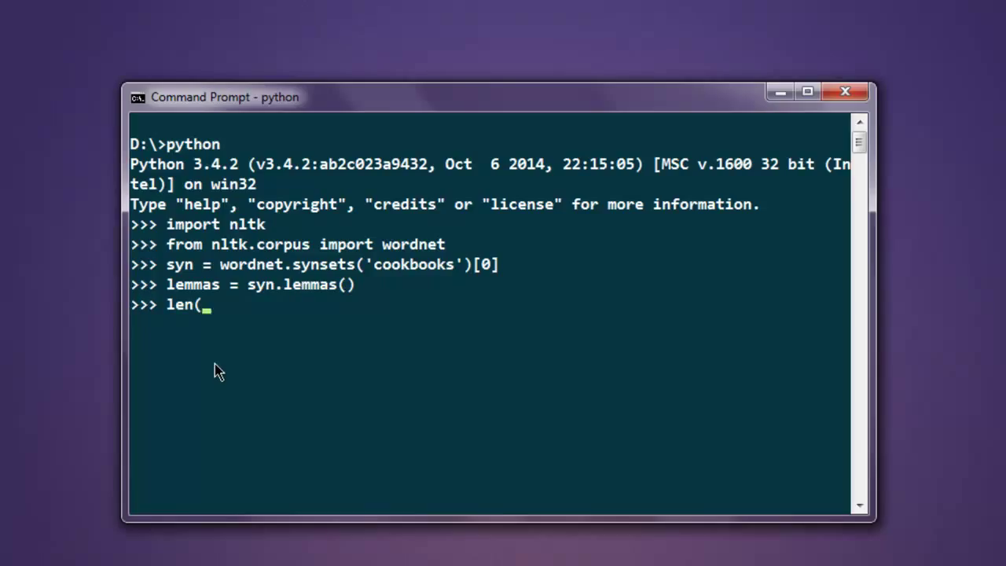
{"action": "type", "text": "lemmas"}
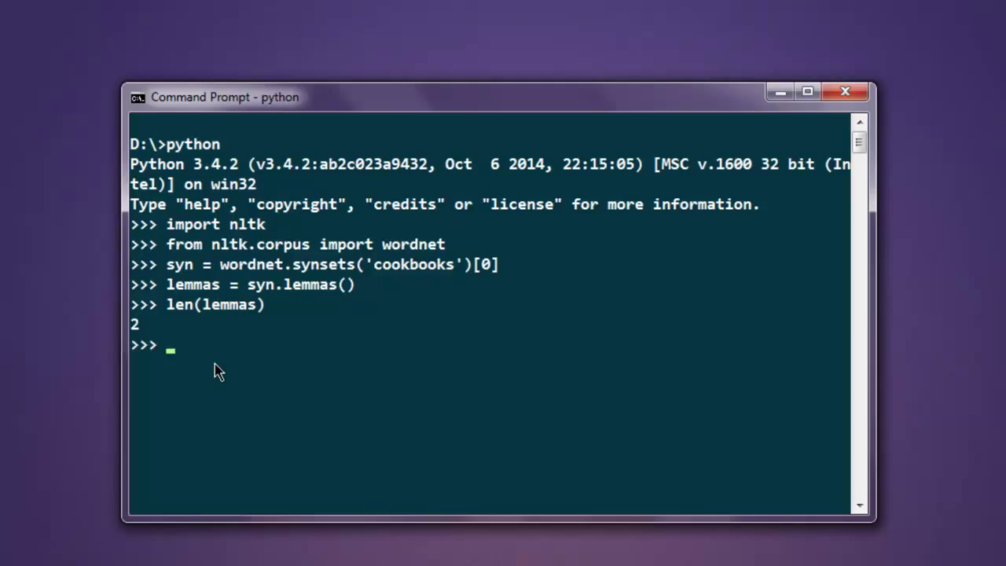
{"action": "type", "text": "lemm"}
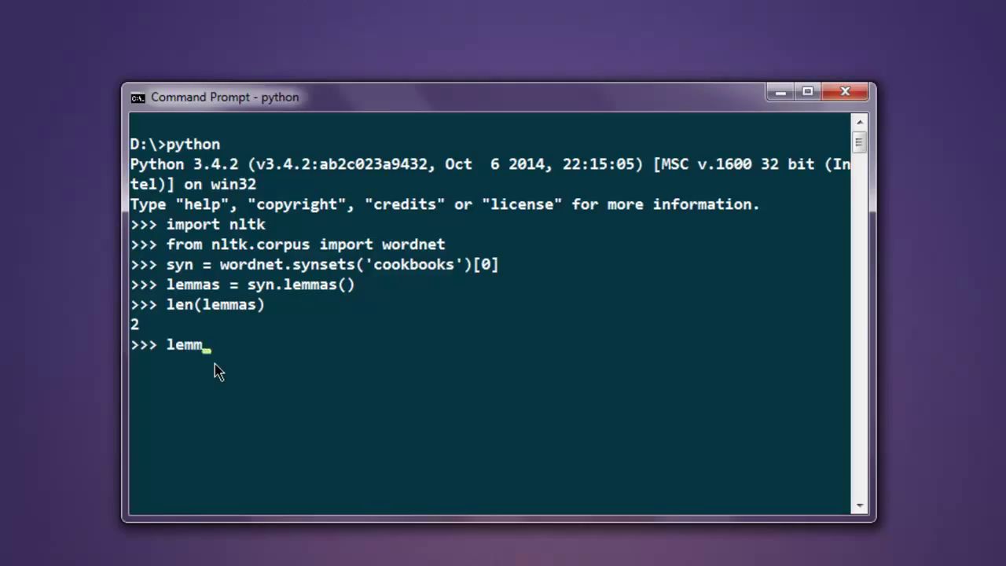
Evaluate lemmas[0].name() to show 'cookbook'
{"action": "type", "text": "as"}
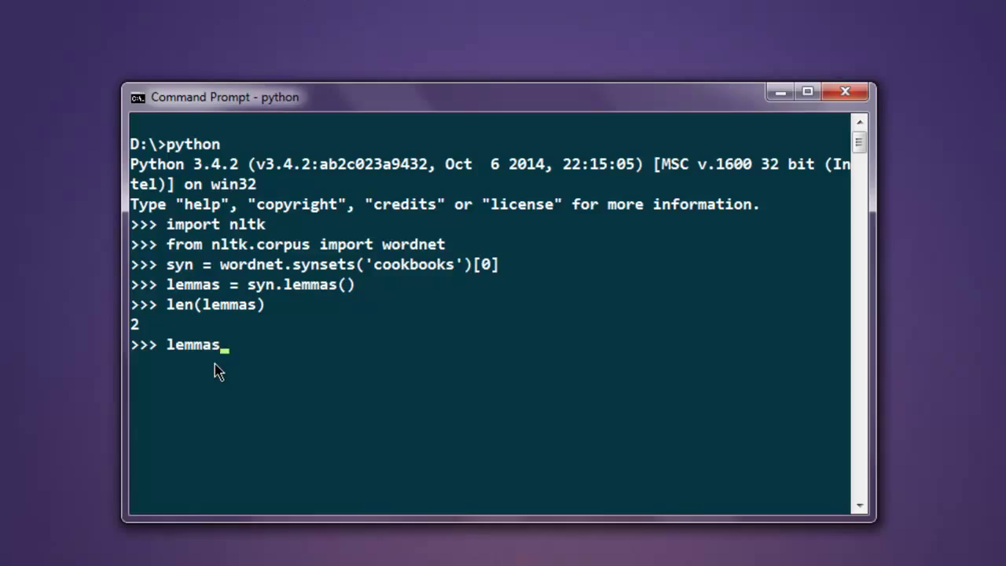
{"action": "type", "text": "[0]"}
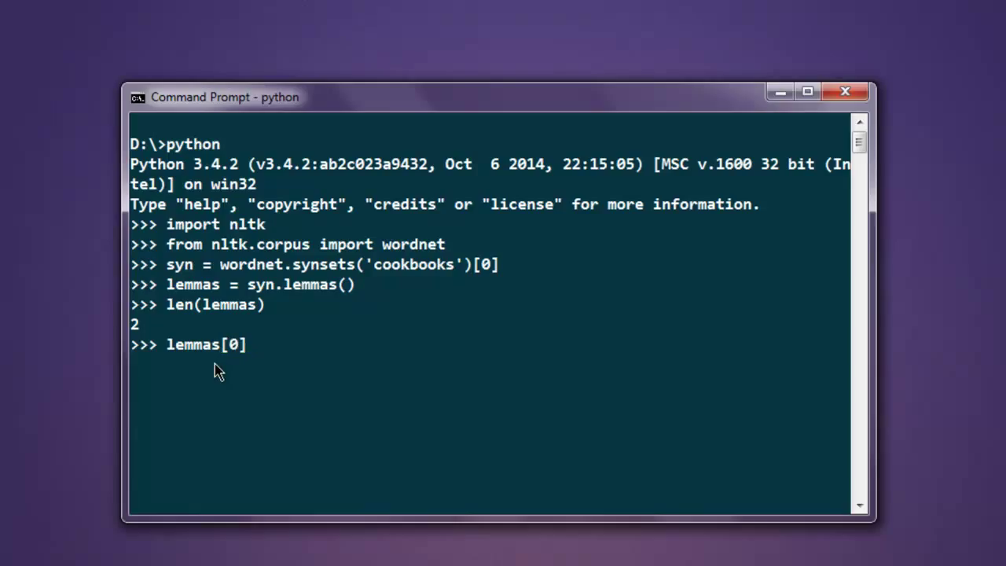
{"action": "type", "text": ".name("}
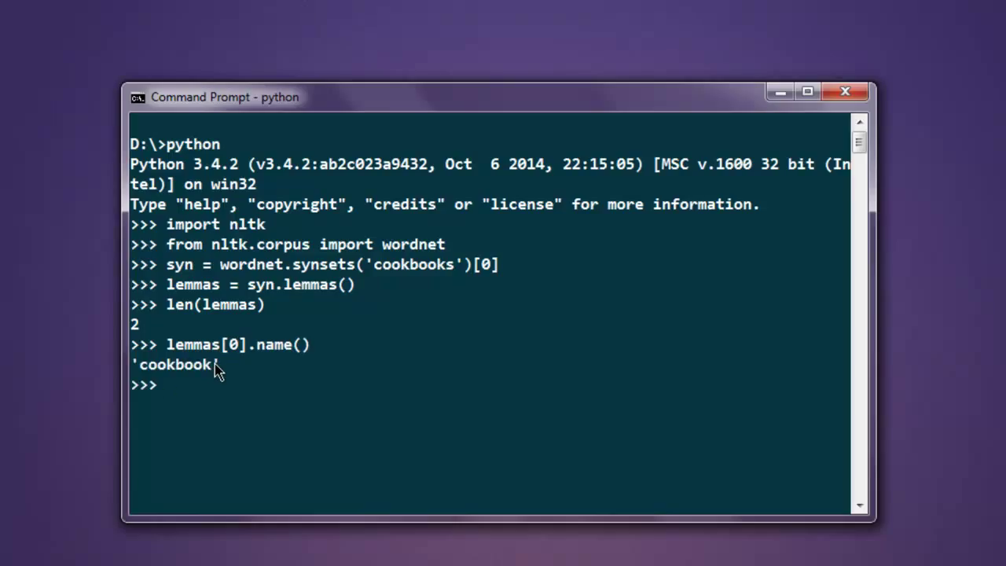
{"action": "mouse_move", "coordinate": [283, 396]}
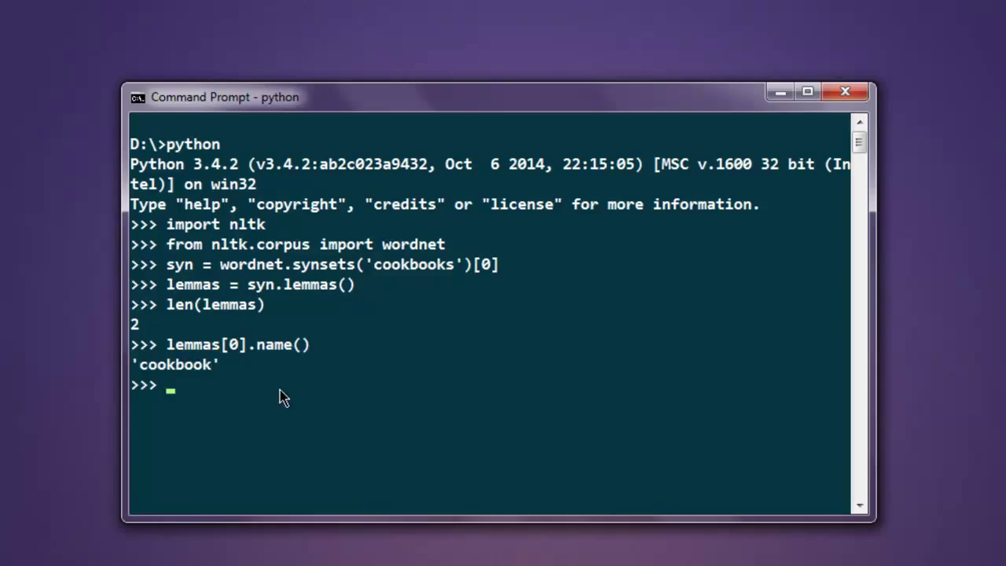
Evaluate lemmas[1].name() to show 'cookery_book', then leave a blank prompt
{"action": "type", "text": "lemmas"}
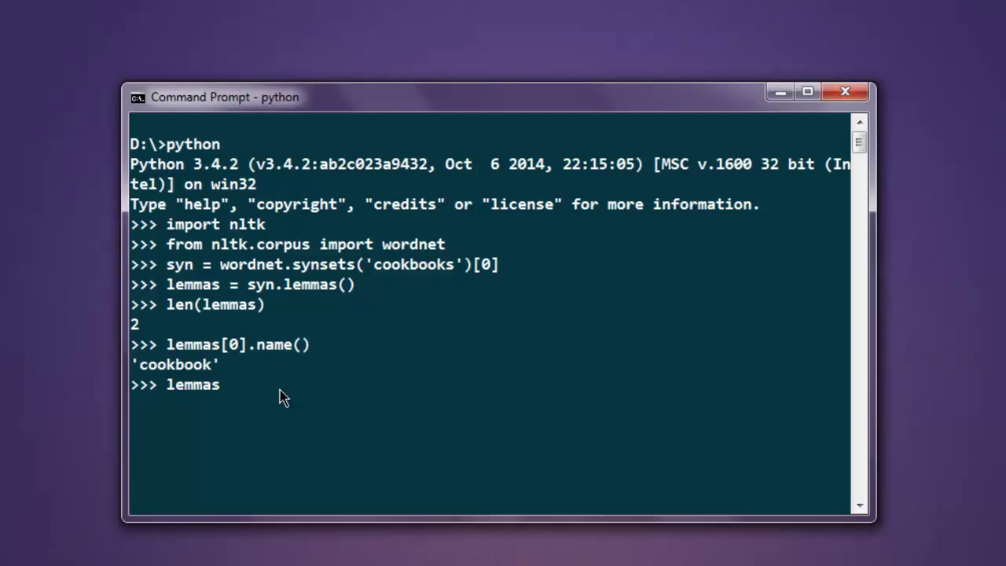
{"action": "type", "text": "[1"}
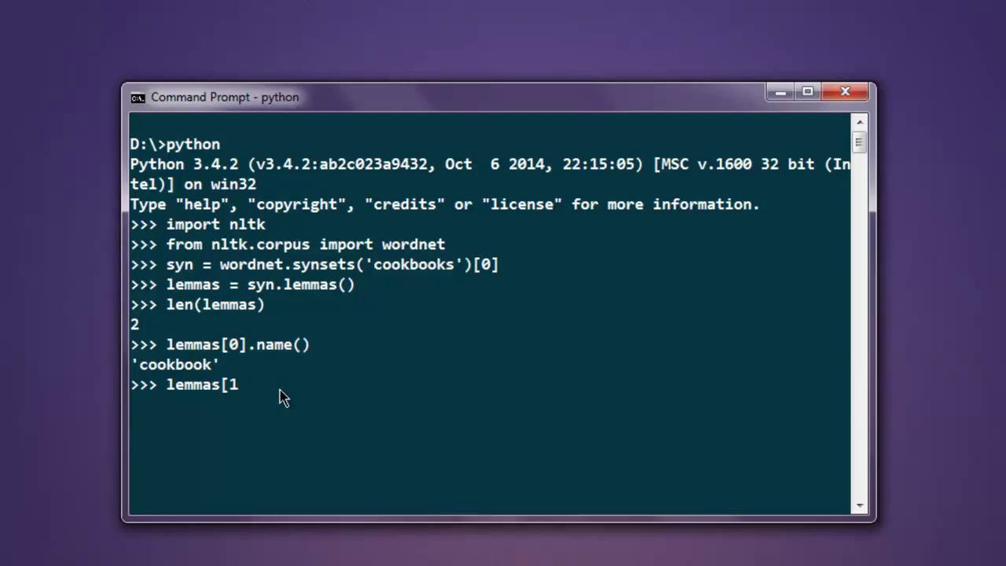
{"action": "type", "text": "]."}
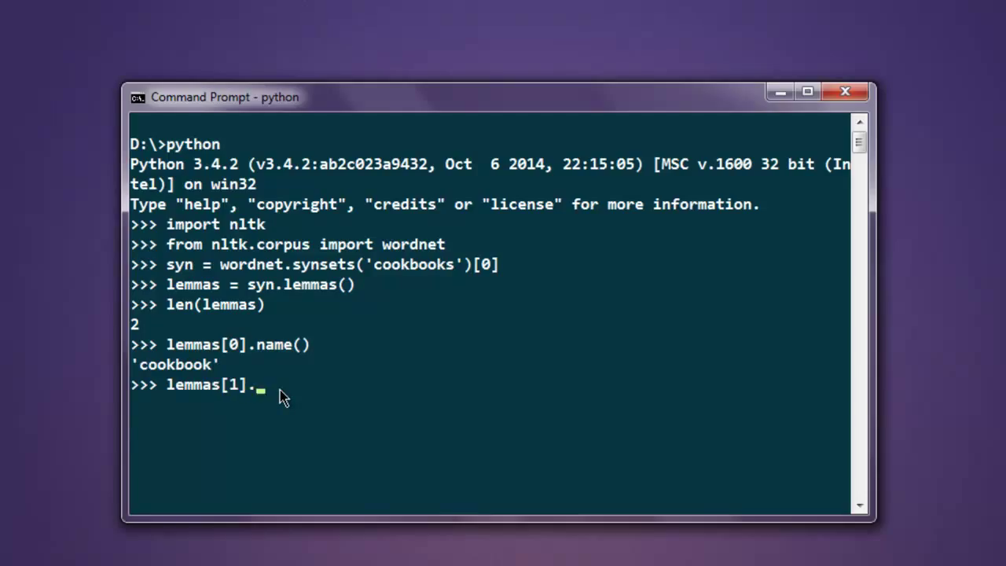
{"action": "type", "text": "name()"}
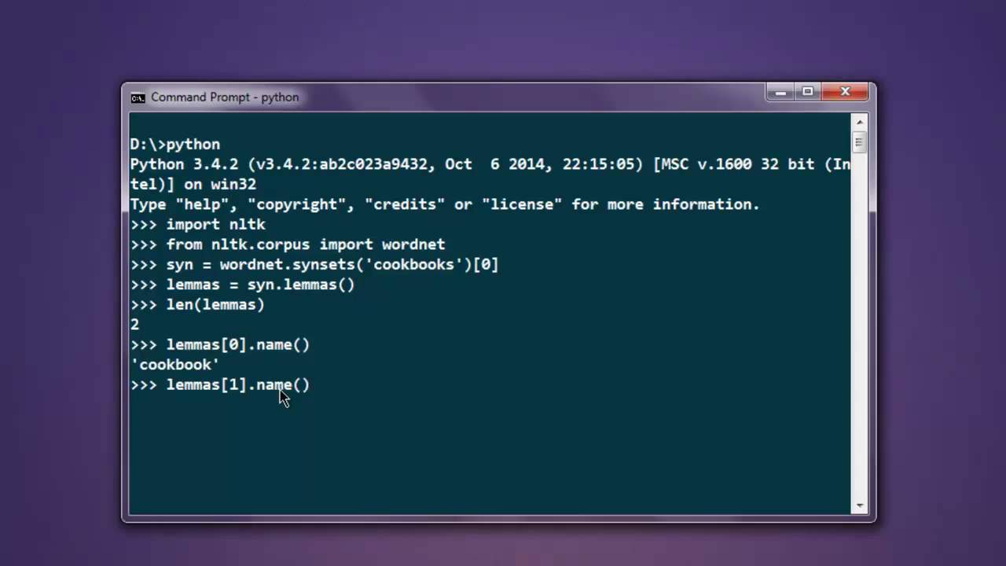
{"action": "key", "text": "enter"}
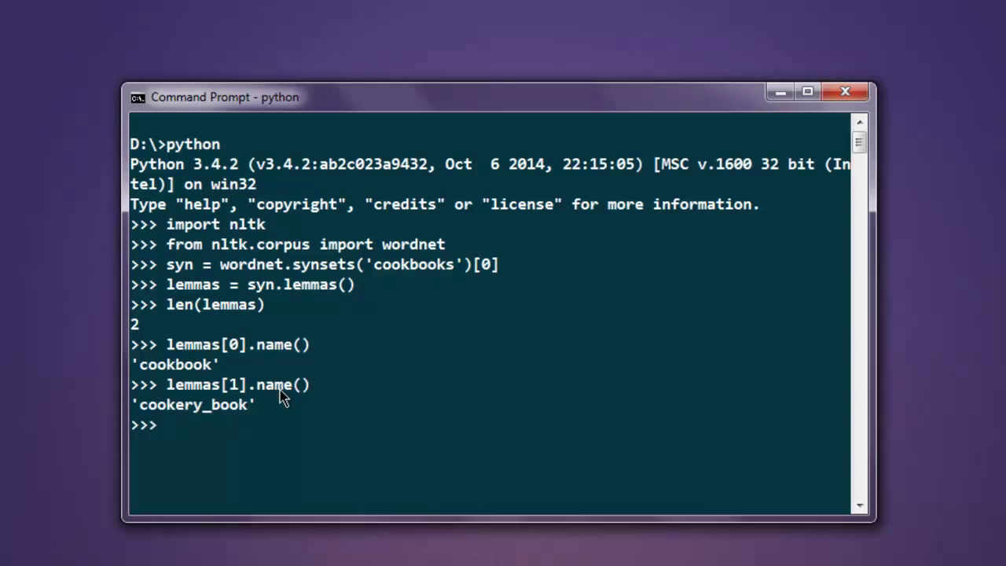
{"action": "key", "text": "enter"}
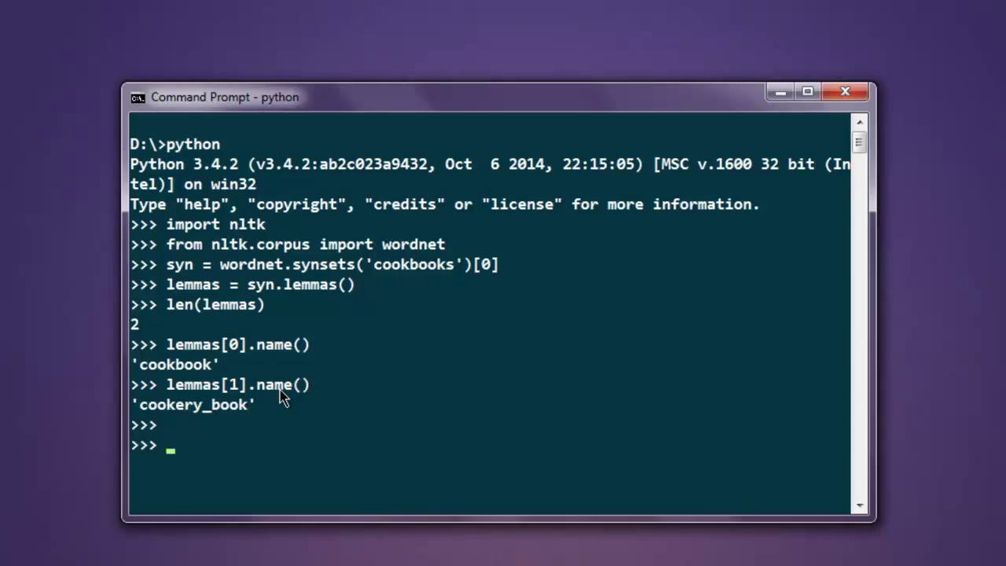
Write lemmas[0].synset() == lemmas[1].synset() to compare the two lemmas' synsets
{"action": "type", "text": "lemmas."}
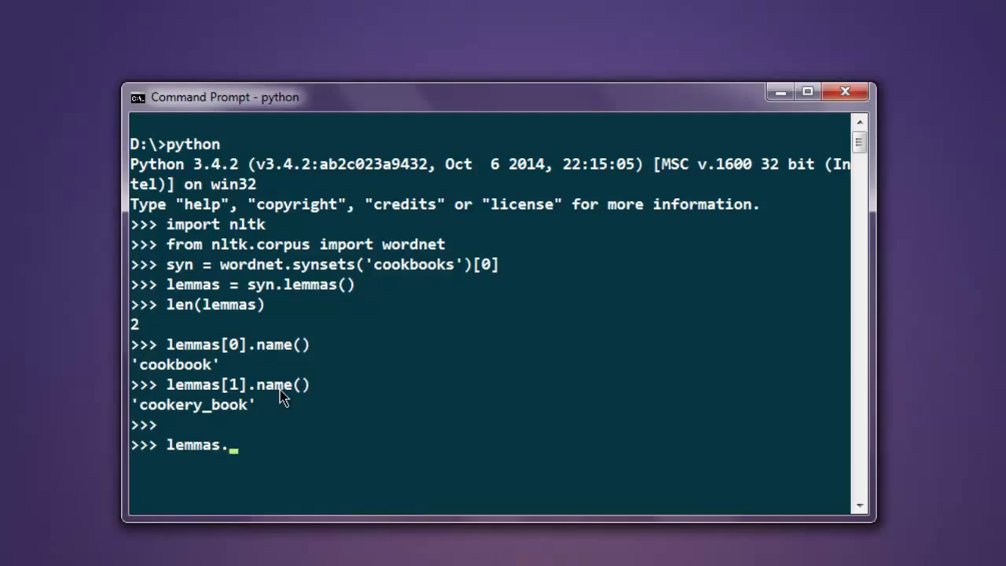
{"action": "type", "text": "[0"}
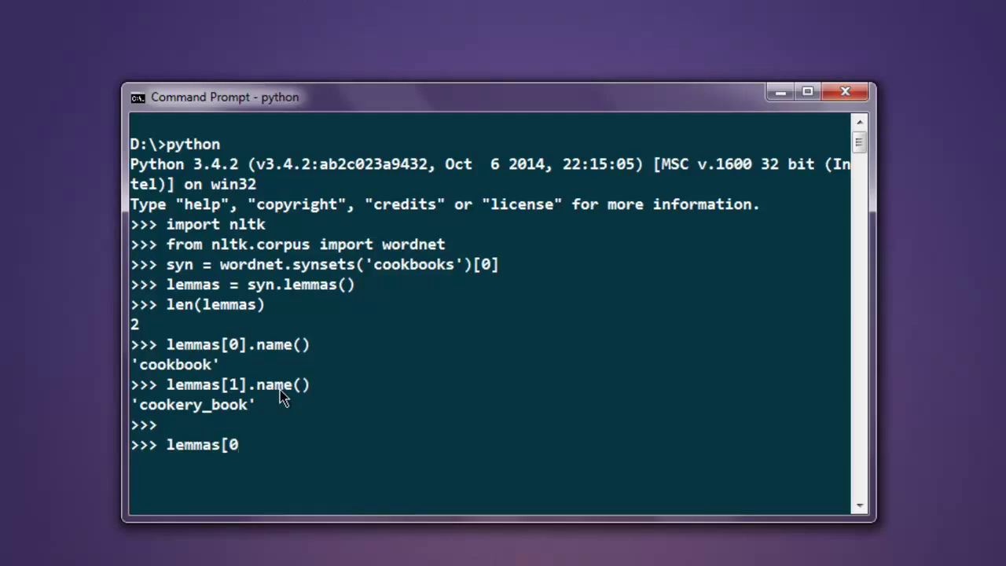
{"action": "type", "text": "]."}
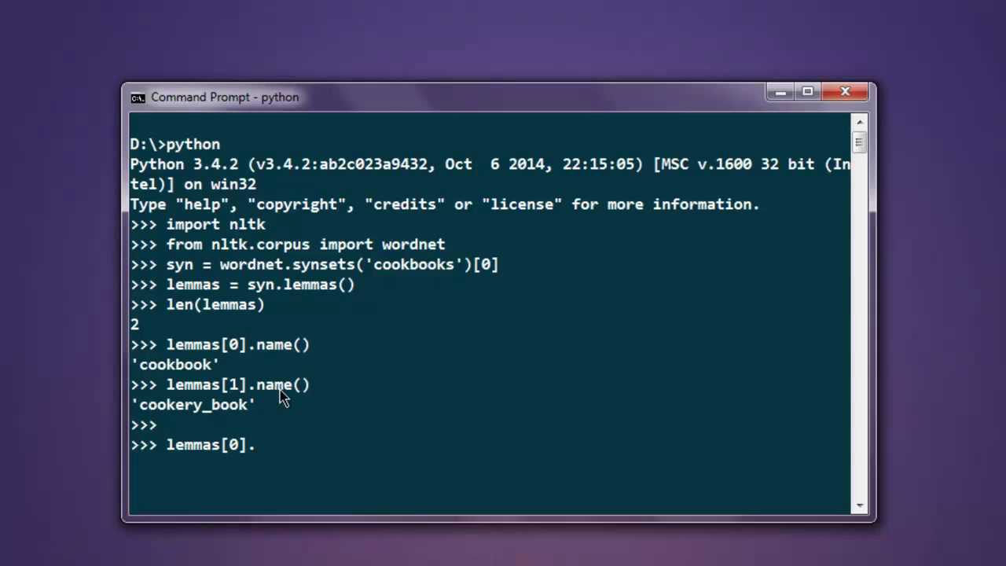
{"action": "type", "text": "synset"}
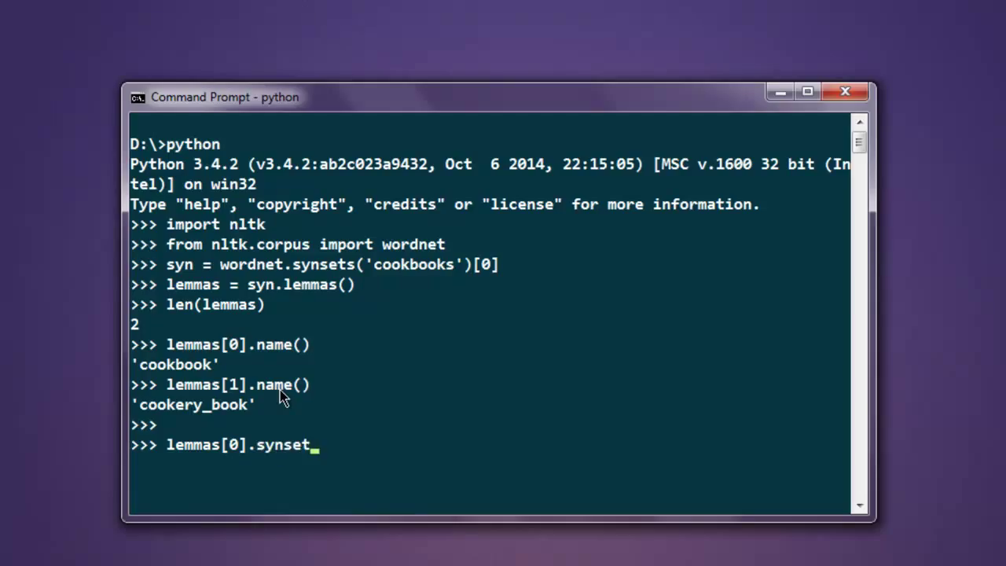
{"action": "type", "text": "()"}
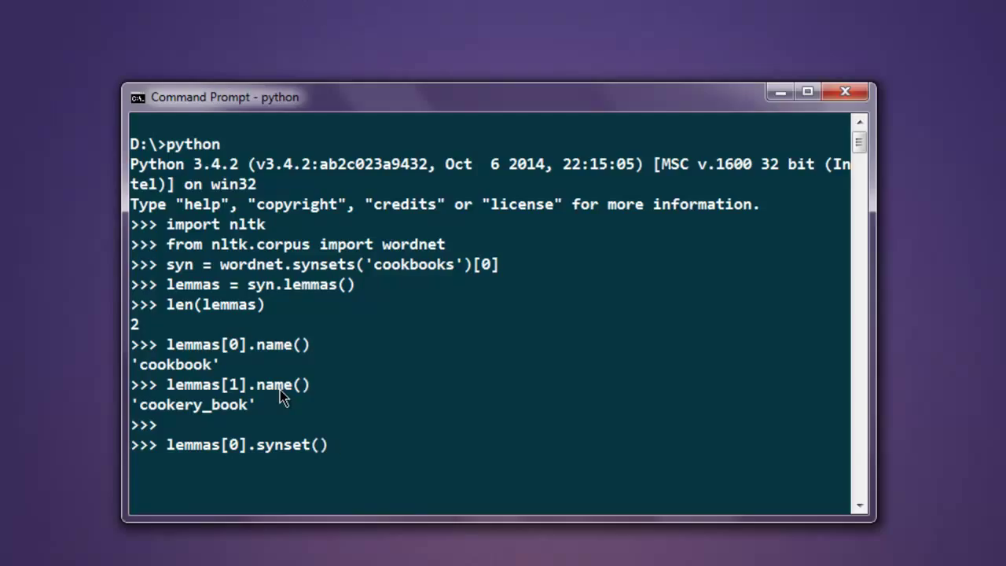
{"action": "type", "text": "=="}
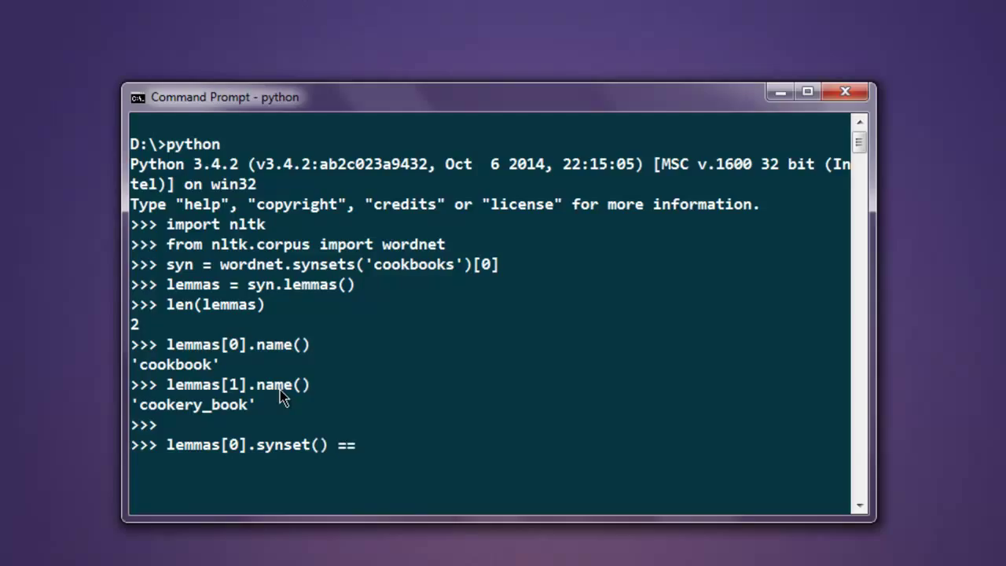
{"action": "type", "text": "le"}
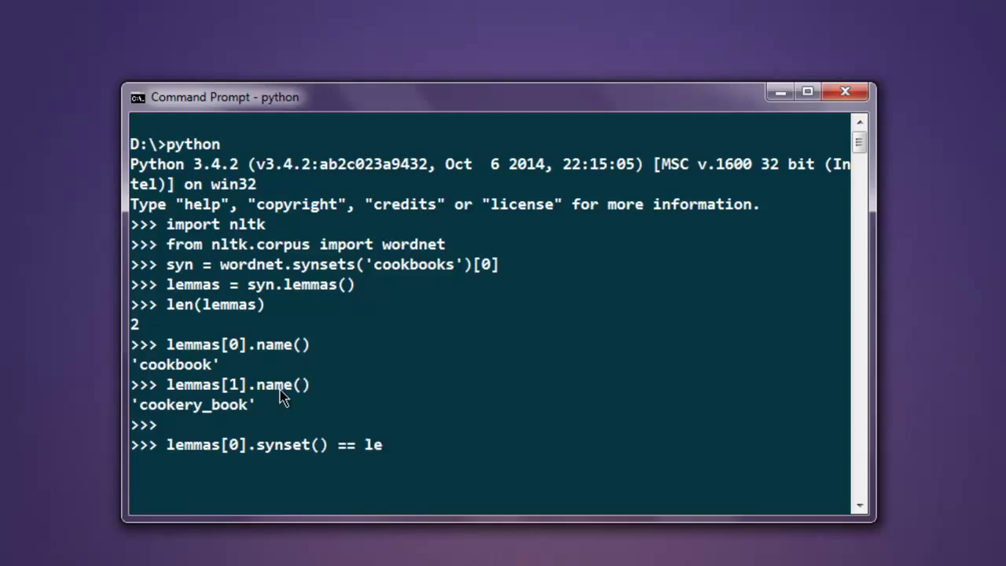
{"action": "type", "text": "lemmas["}
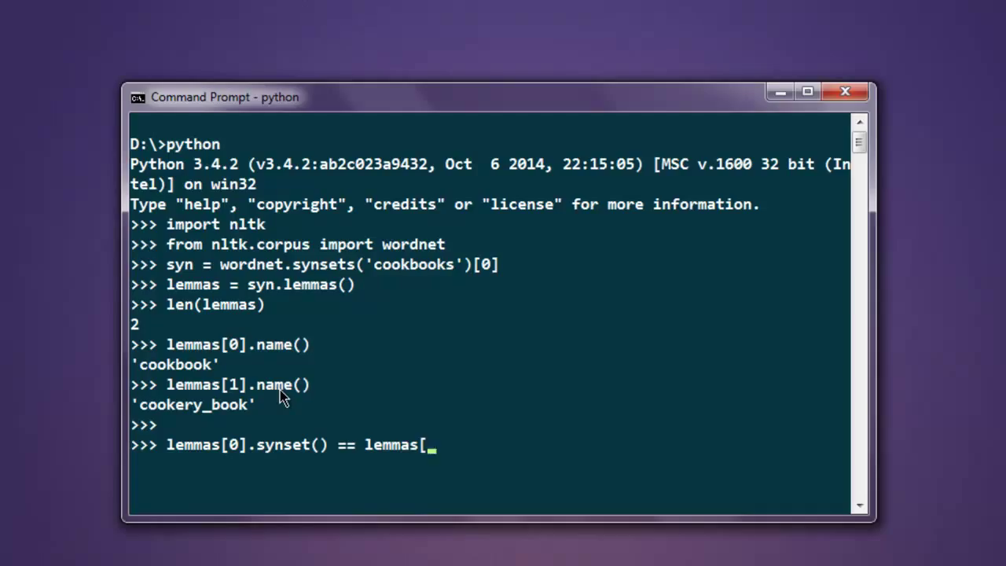
{"action": "type", "text": "1]"}
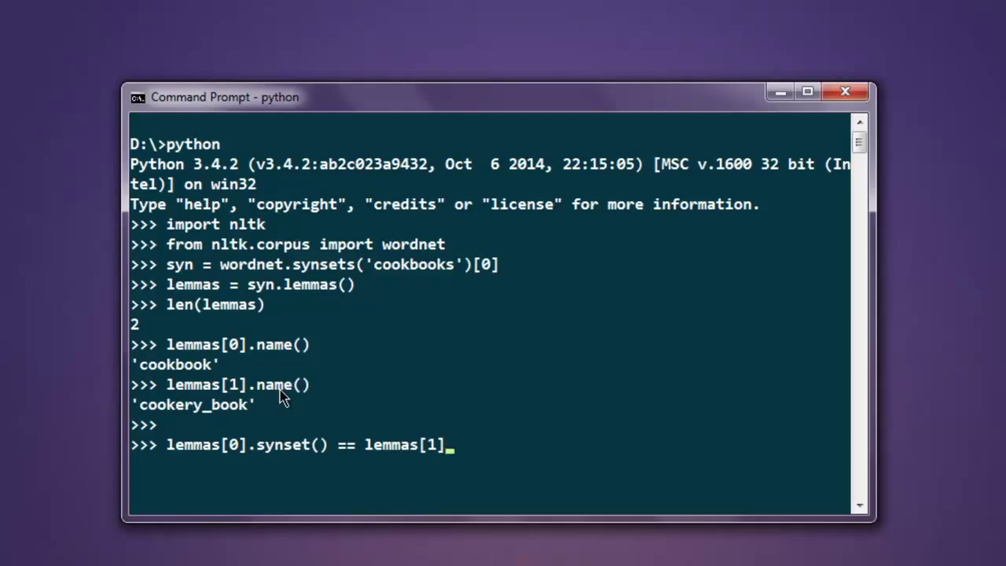
{"action": "type", "text": ".syn"}
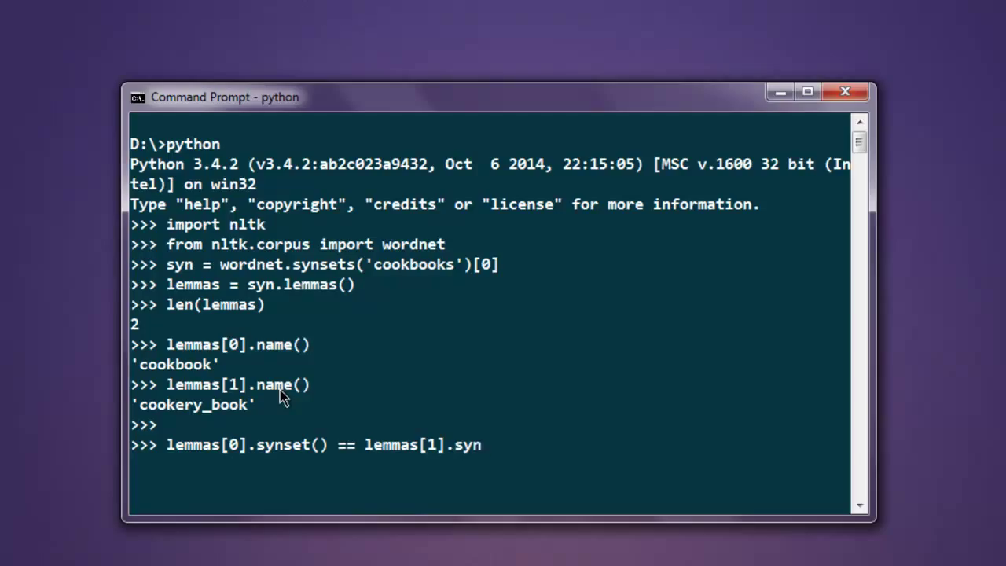